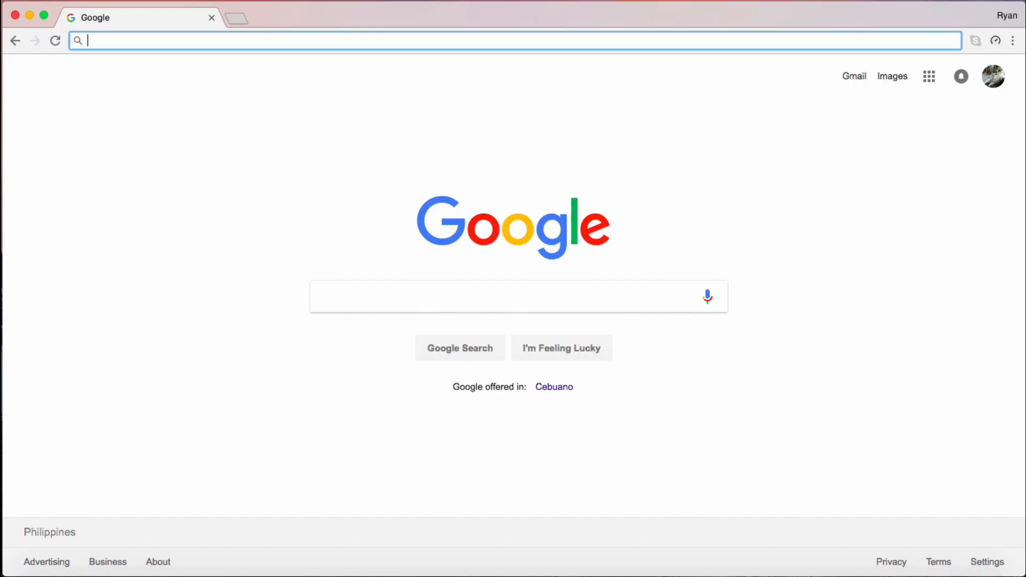
{"action": "type", "text": "icloud.com"}
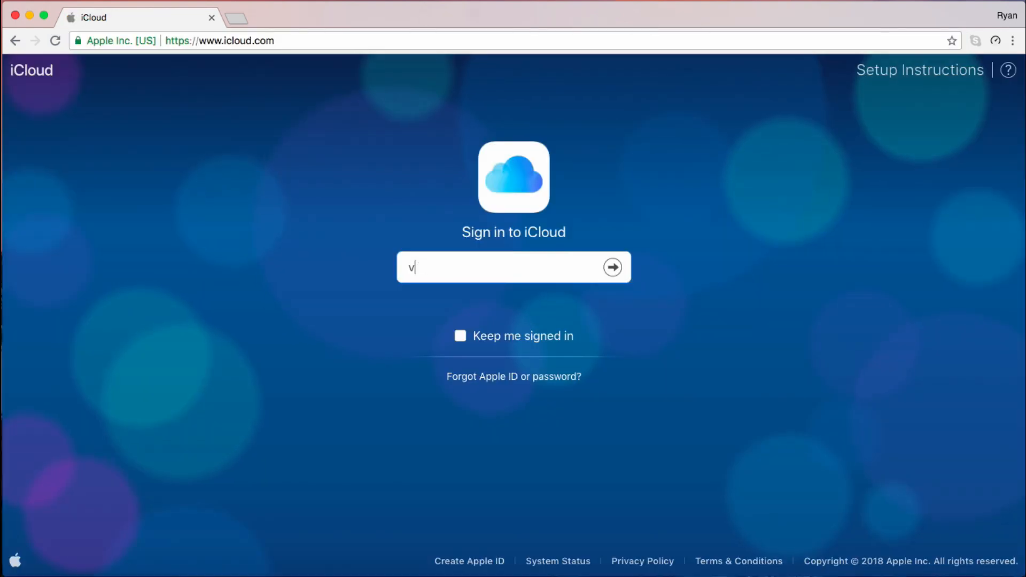
{"action": "type", "text": "victorianorlyn@g"}
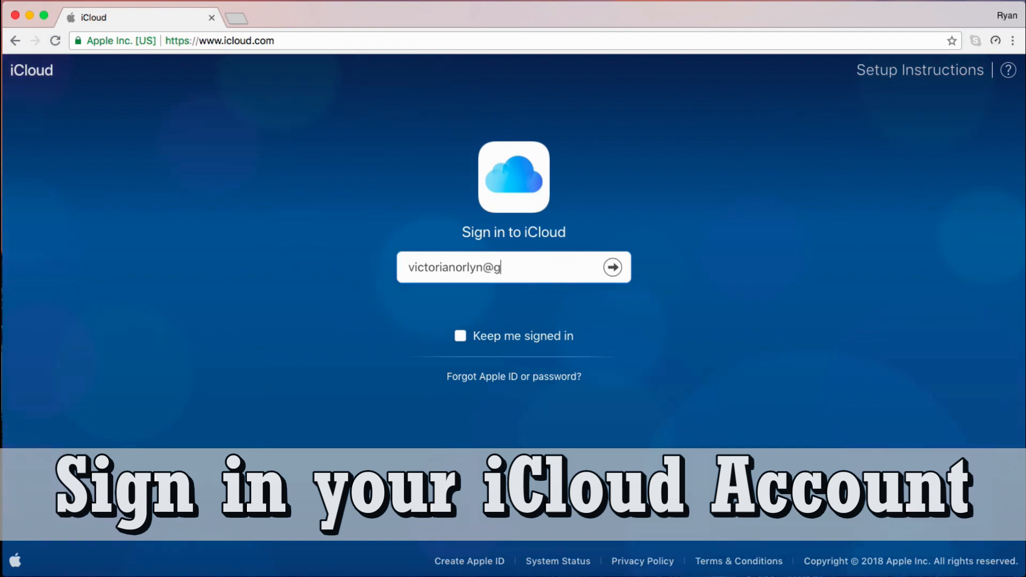
{"action": "type", "text": "••••"}
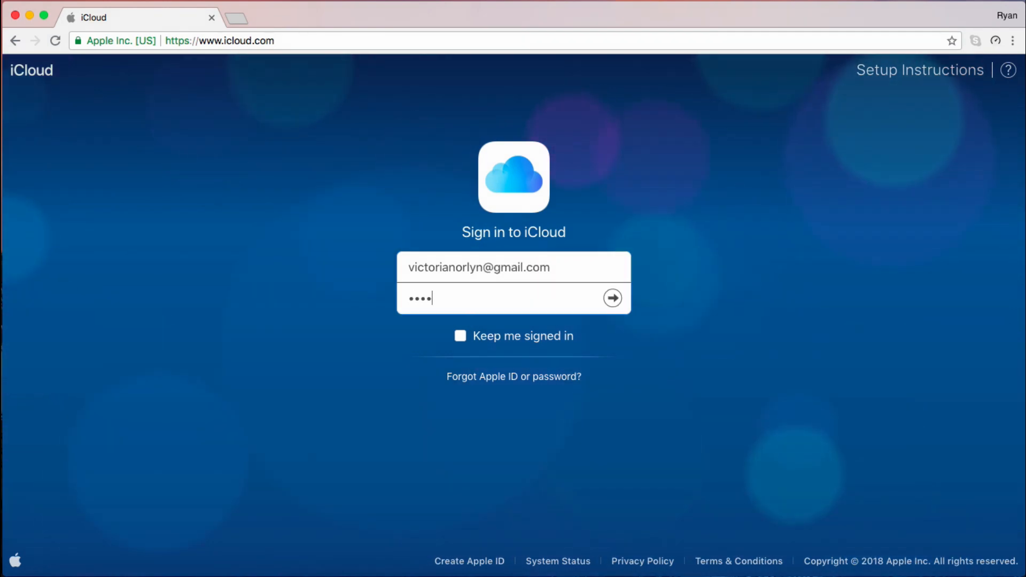
{"action": "left_click", "coordinate": [611, 297]}
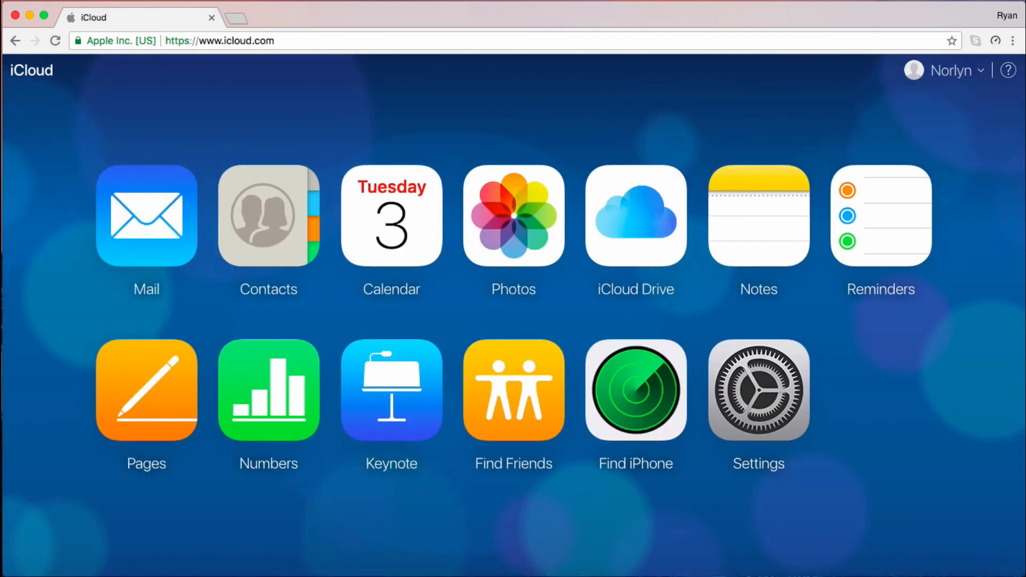
{"action": "mouse_move", "coordinate": [402, 399]}
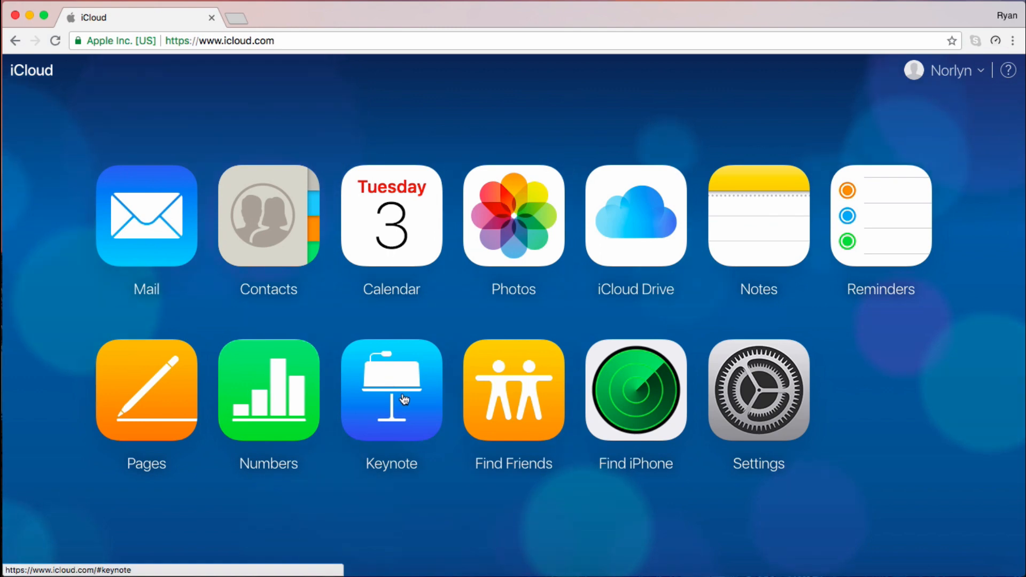
- Upload the Marketing presentation from the Desktop into iCloud Keynote
{"action": "left_click", "coordinate": [391, 390]}
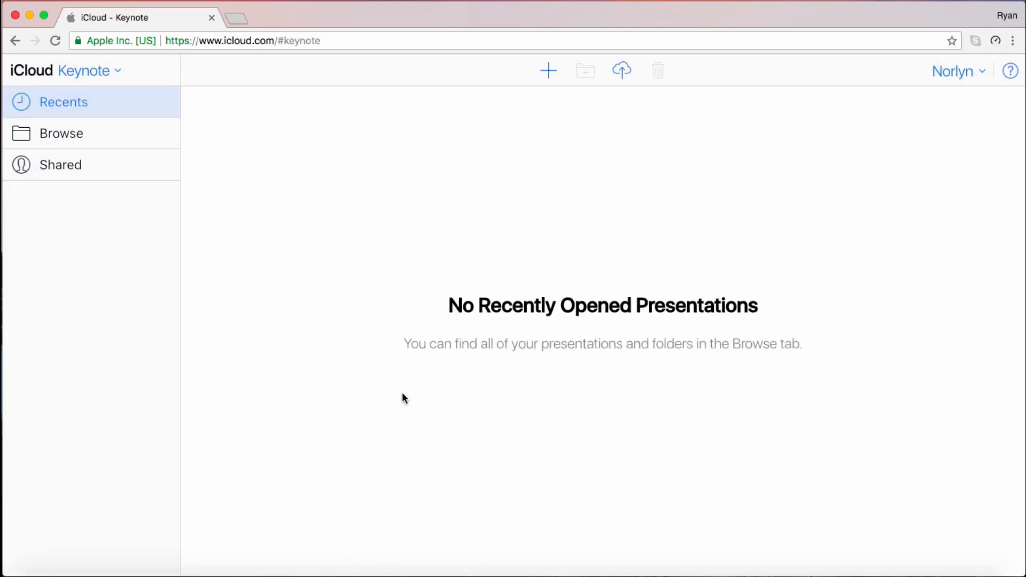
{"action": "left_click", "coordinate": [621, 70]}
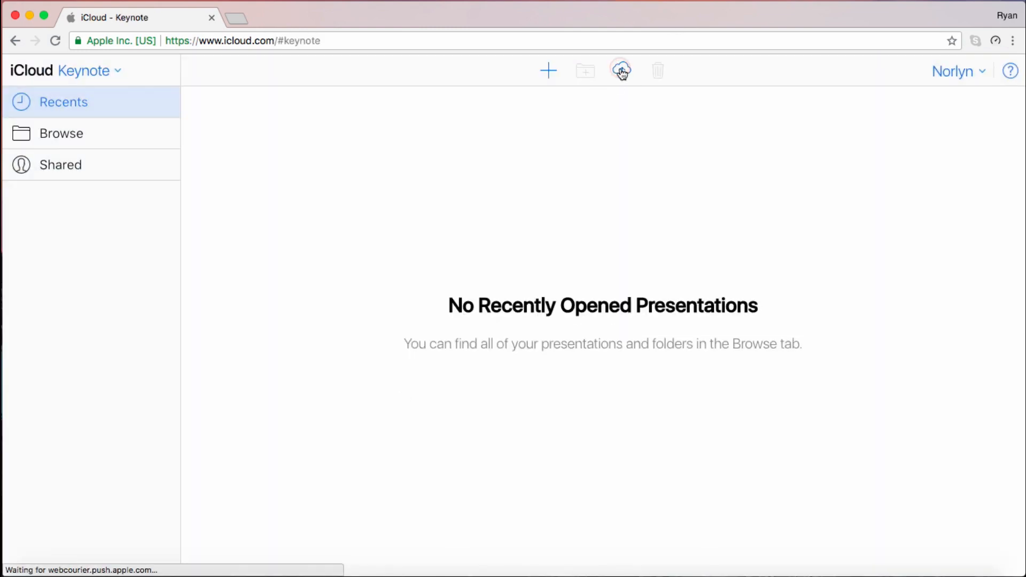
{"action": "left_click", "coordinate": [620, 70]}
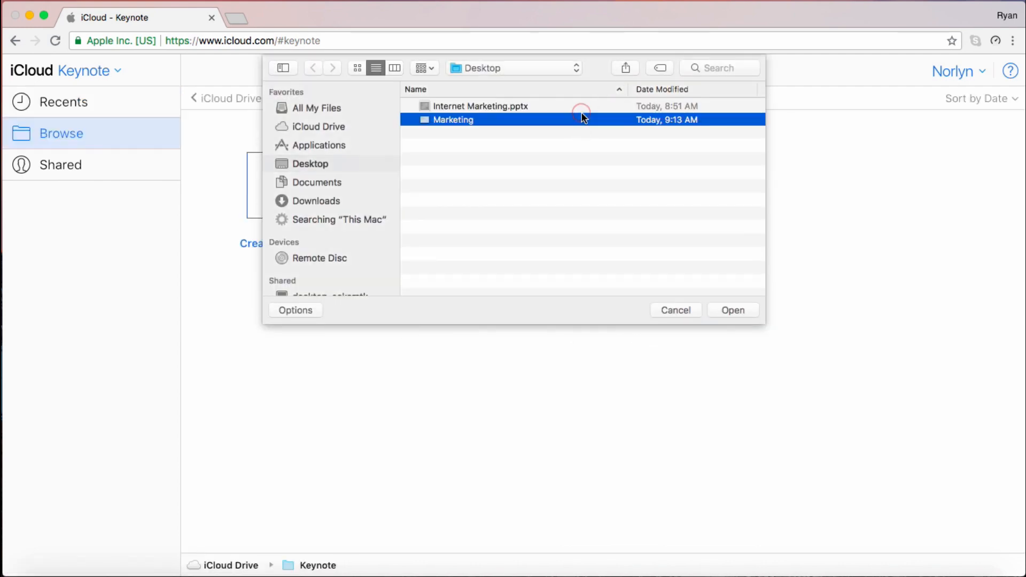
{"action": "left_click", "coordinate": [732, 310]}
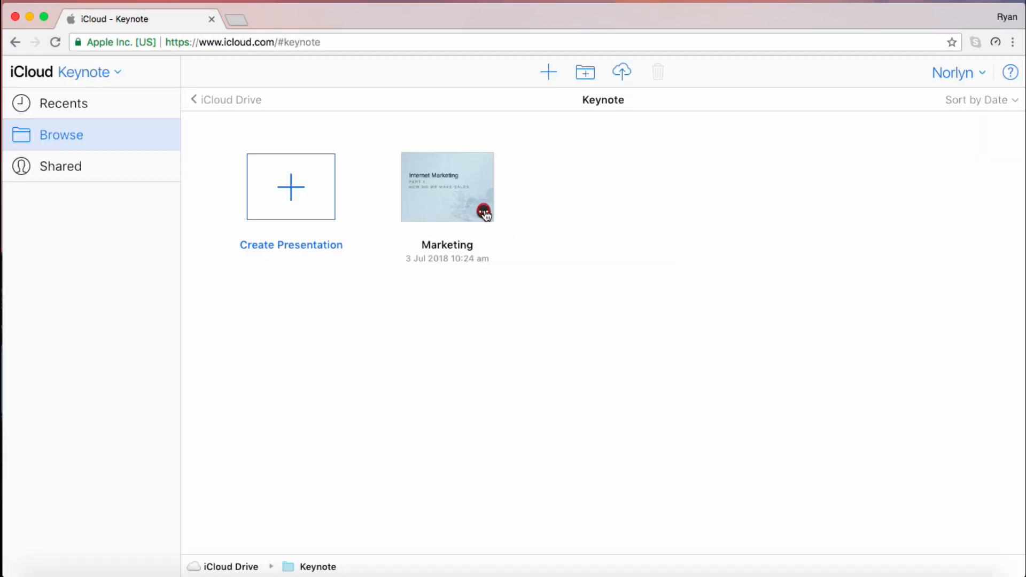
- Download Marketing as a PowerPoint copy to Documents and open the downloaded Marketing.pptx
{"action": "left_click", "coordinate": [446, 186]}
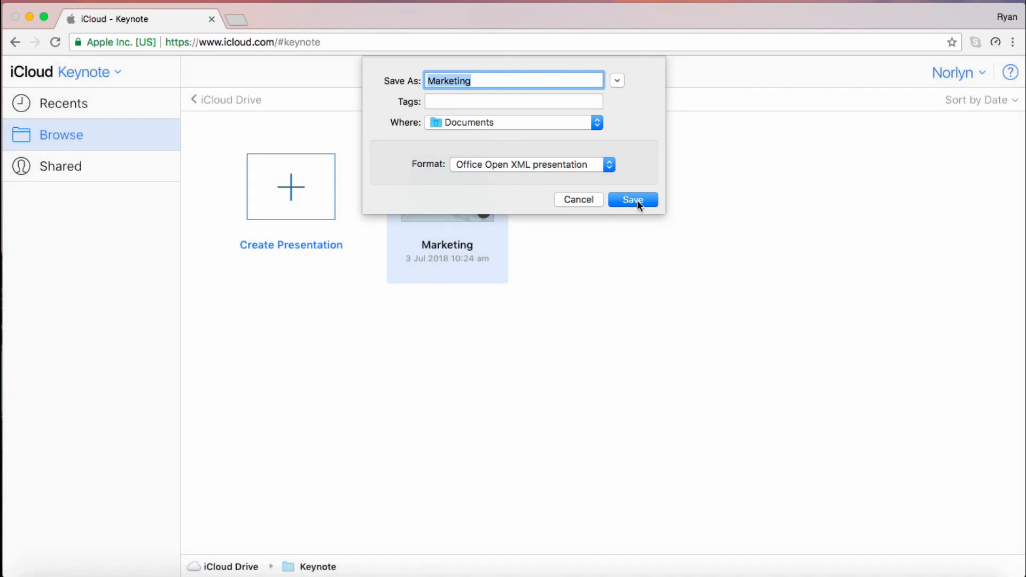
{"action": "left_click", "coordinate": [631, 199]}
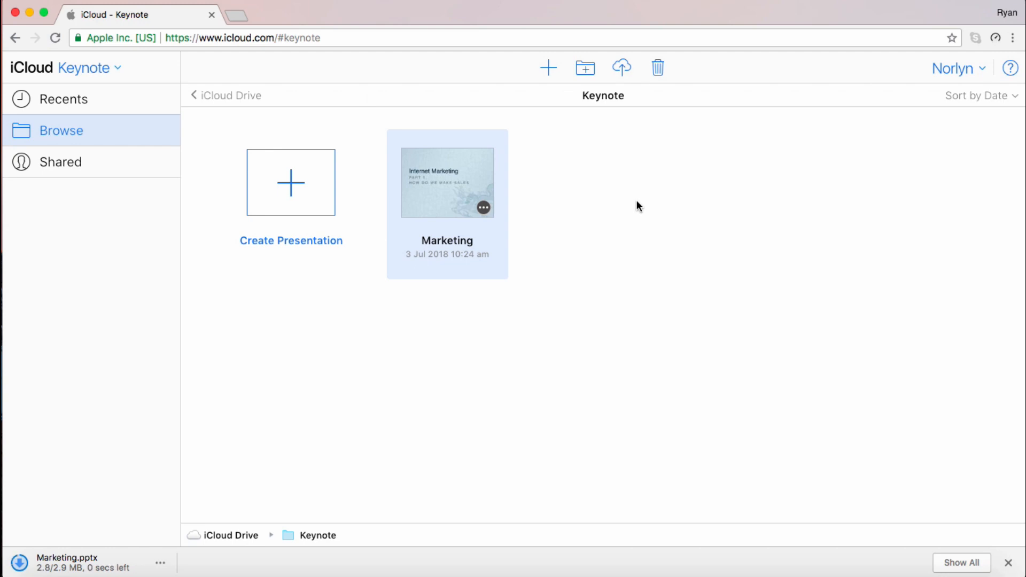
{"action": "left_click", "coordinate": [160, 563]}
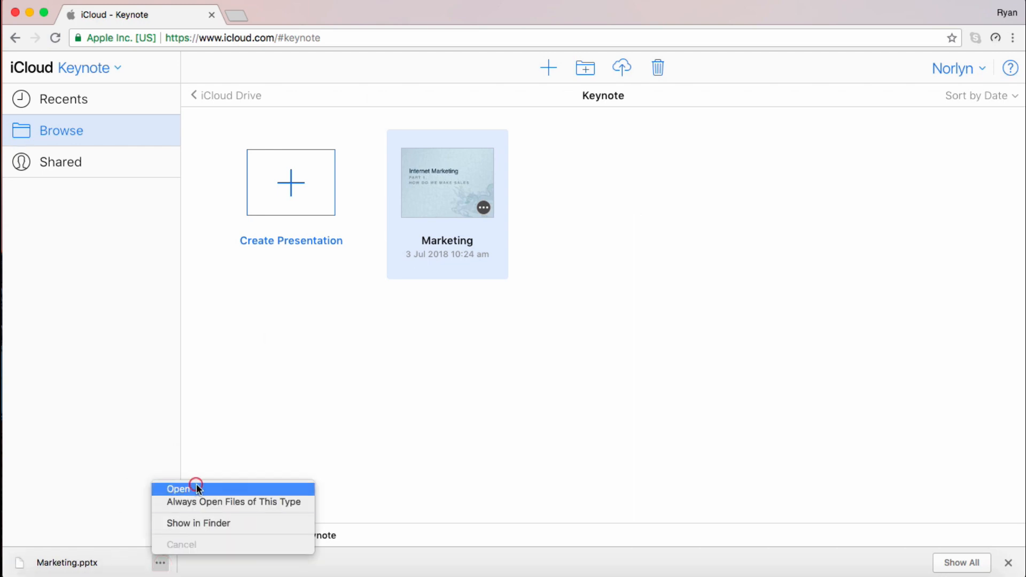
{"action": "left_click", "coordinate": [178, 489]}
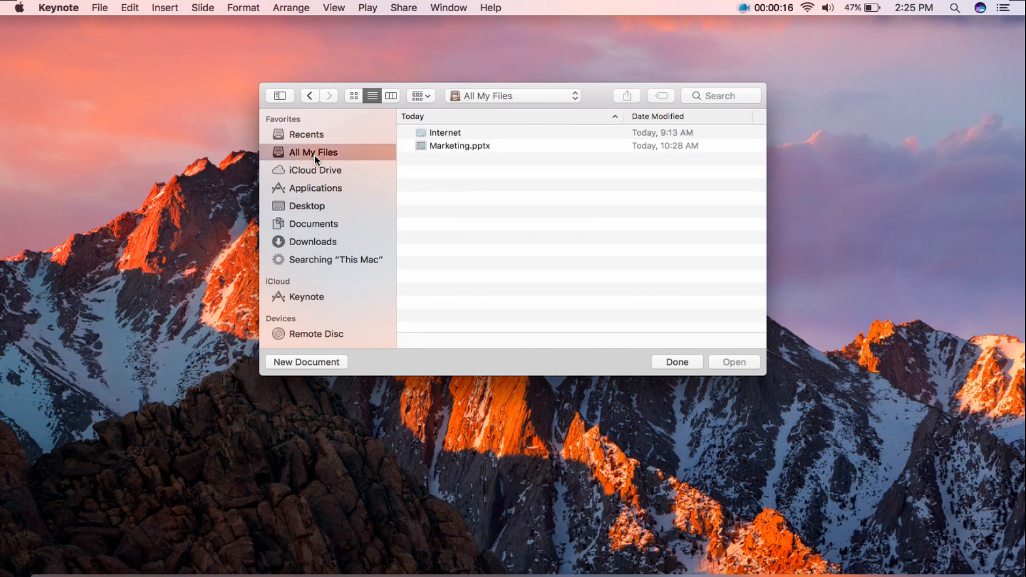
- Open the Internet presentation from All My Files in Keynote
{"action": "left_click", "coordinate": [445, 132]}
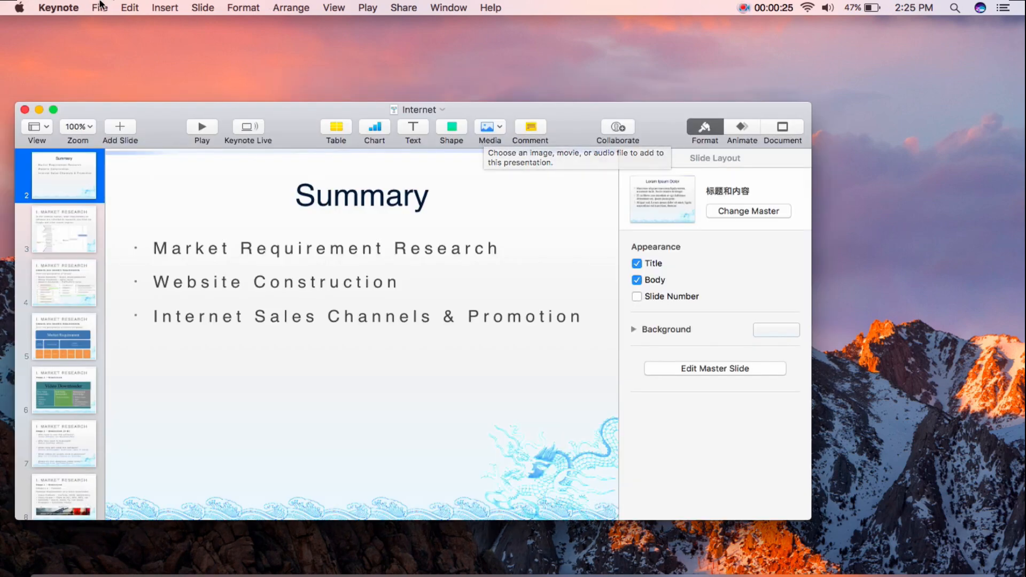
- Choose Export To PowerPoint and show Advanced Options to confirm the .pptx format
{"action": "left_click", "coordinate": [99, 7]}
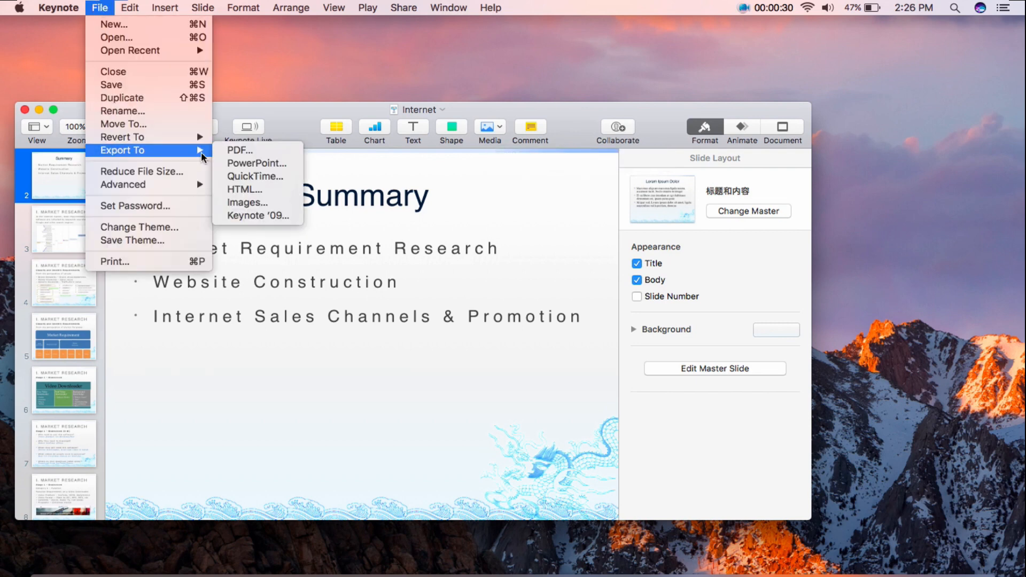
{"action": "mouse_move", "coordinate": [254, 169]}
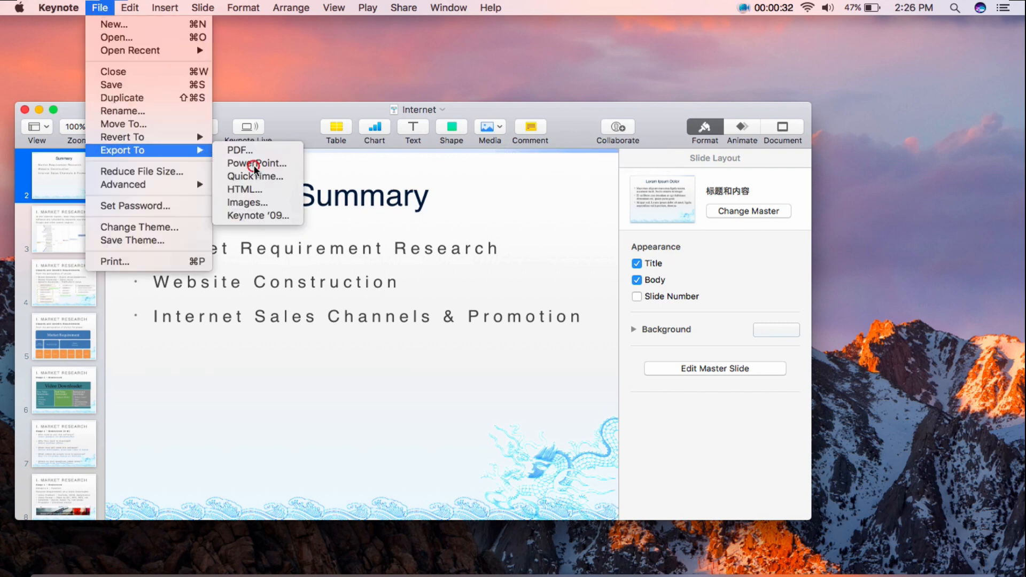
{"action": "left_click", "coordinate": [256, 163]}
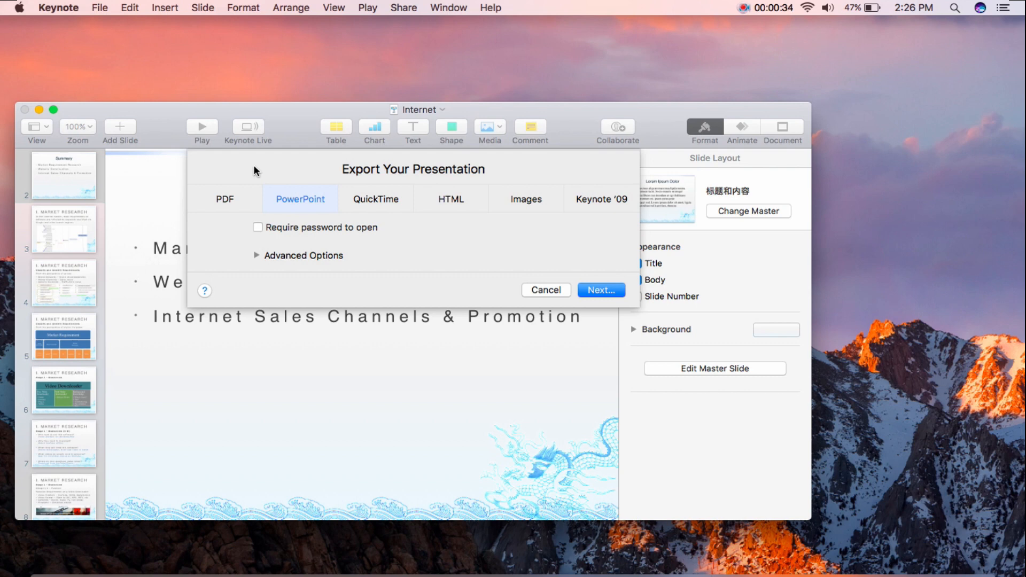
{"action": "mouse_move", "coordinate": [302, 266]}
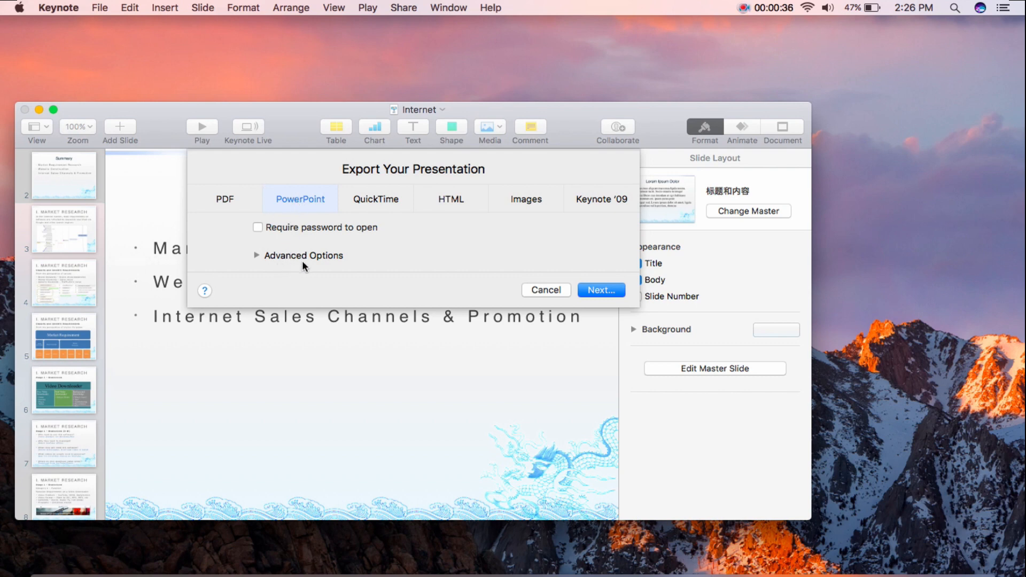
{"action": "left_click", "coordinate": [257, 255]}
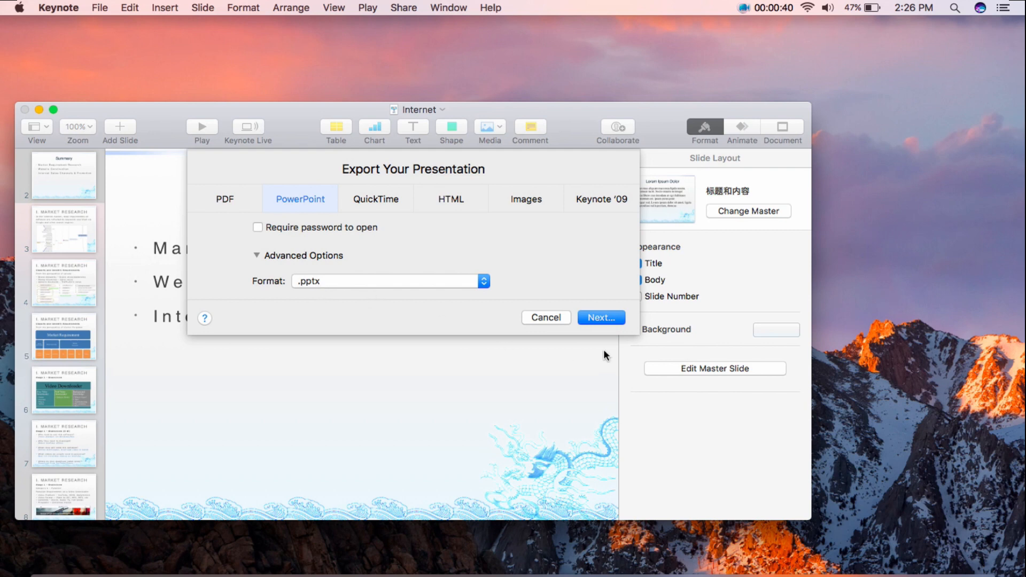
- Name the export 'Internet pptx' and export it to the Desktop
{"action": "left_click", "coordinate": [599, 317]}
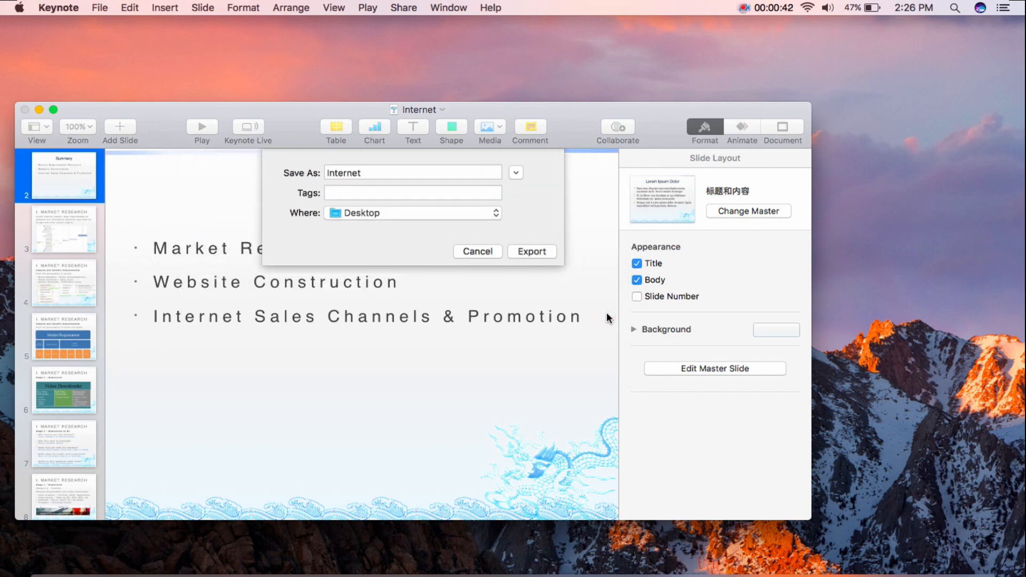
{"action": "left_click", "coordinate": [412, 172]}
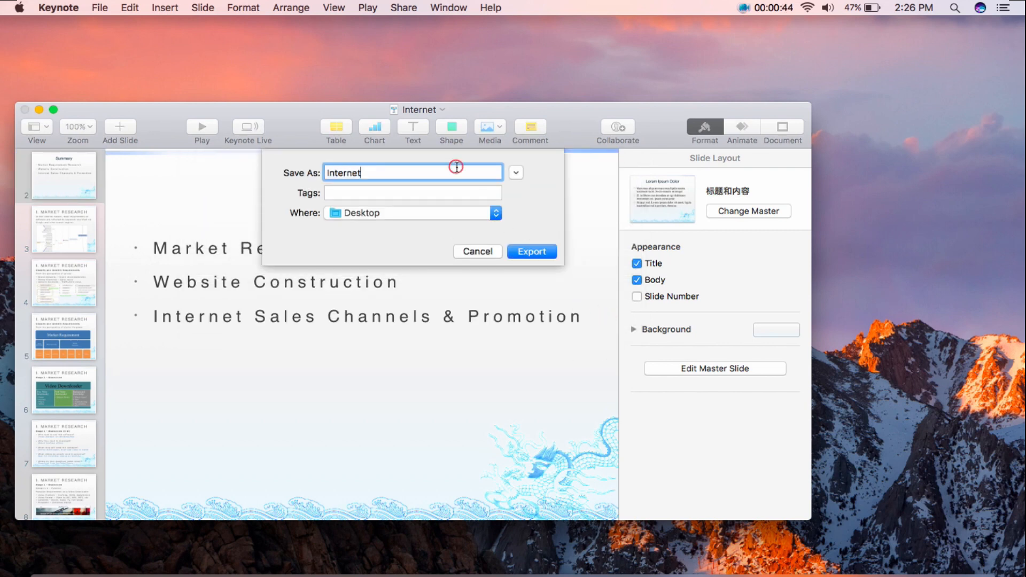
{"action": "type", "text": "pptx"}
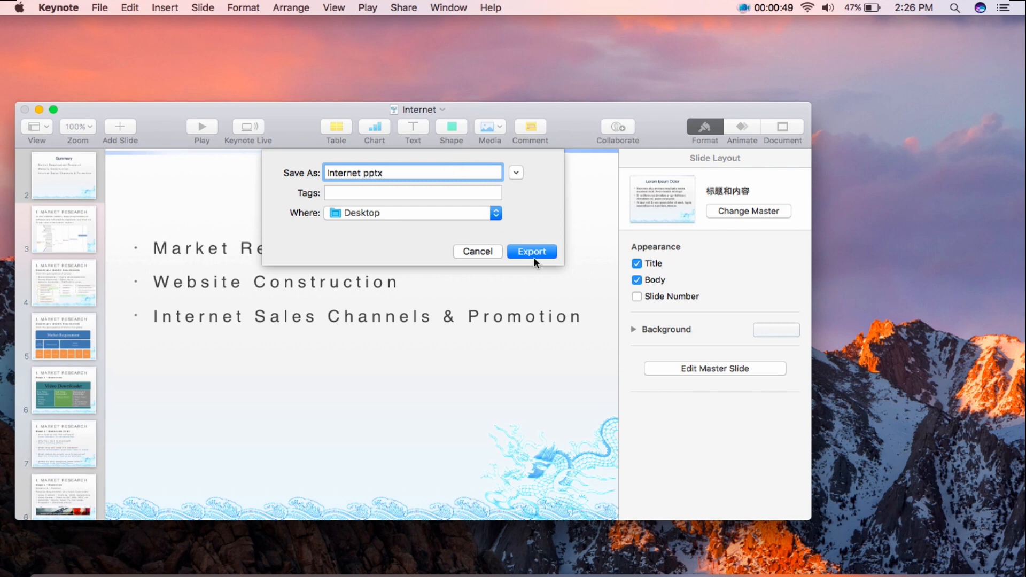
{"action": "left_click", "coordinate": [531, 252]}
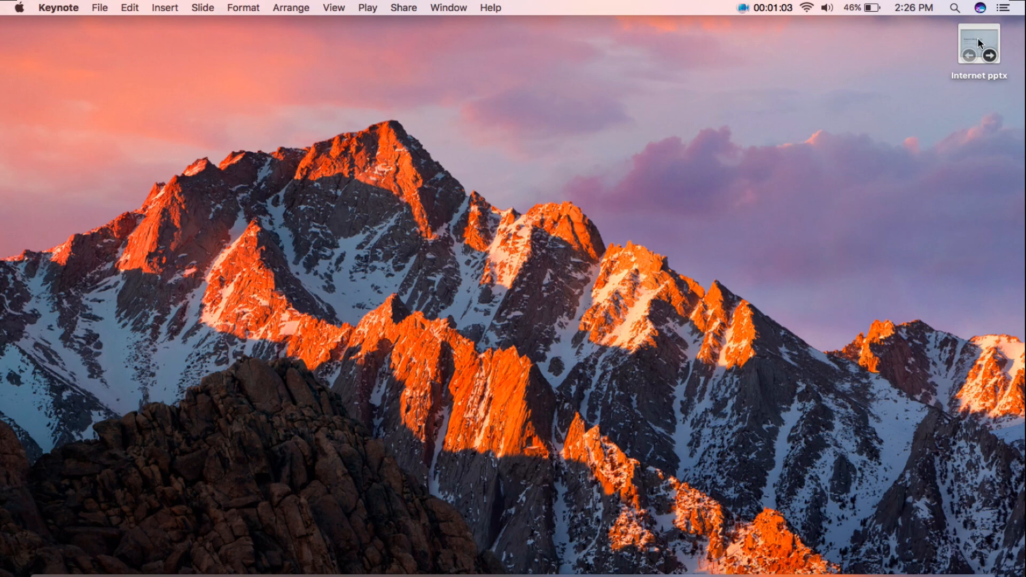
- Open Internet pptx from the desktop and view its Summary slide
{"action": "double_click", "coordinate": [978, 47]}
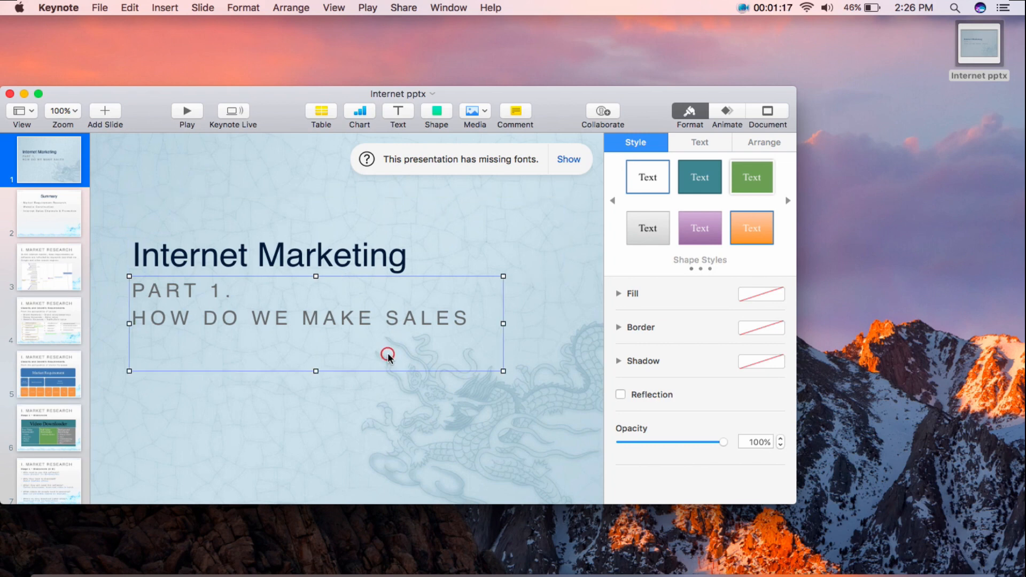
{"action": "left_click", "coordinate": [46, 213]}
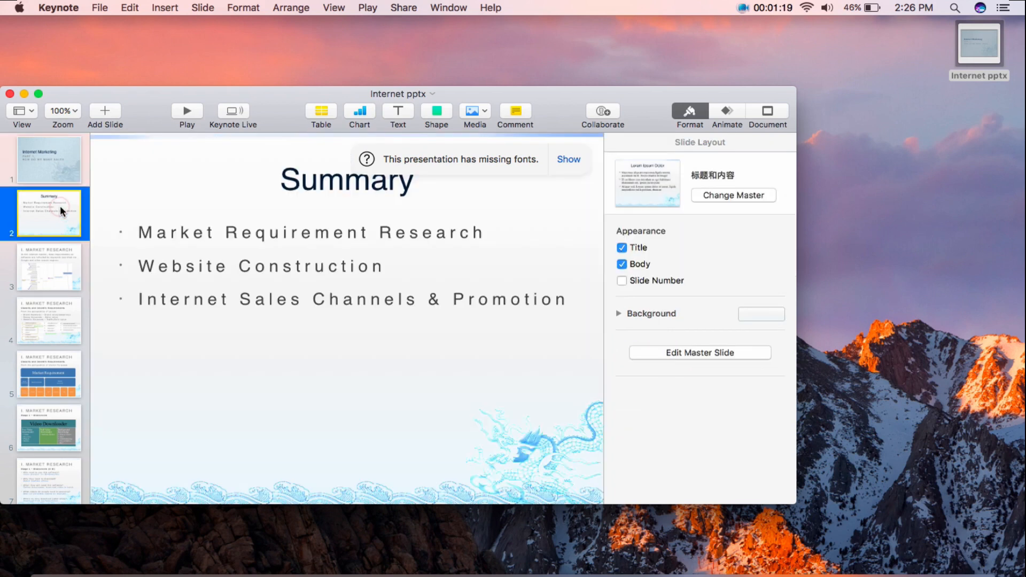